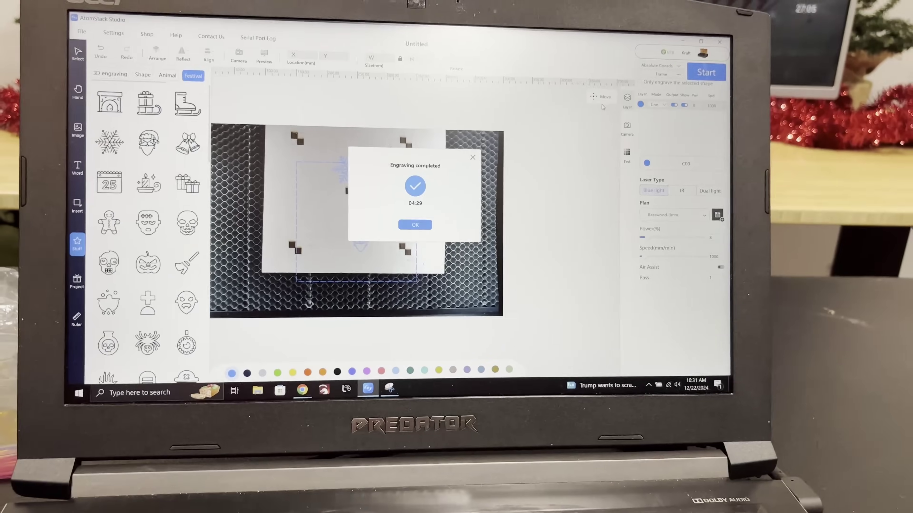
Step: Dismiss the 'Engraving completed' notice reporting the 04:29 run
left_click(415, 225)
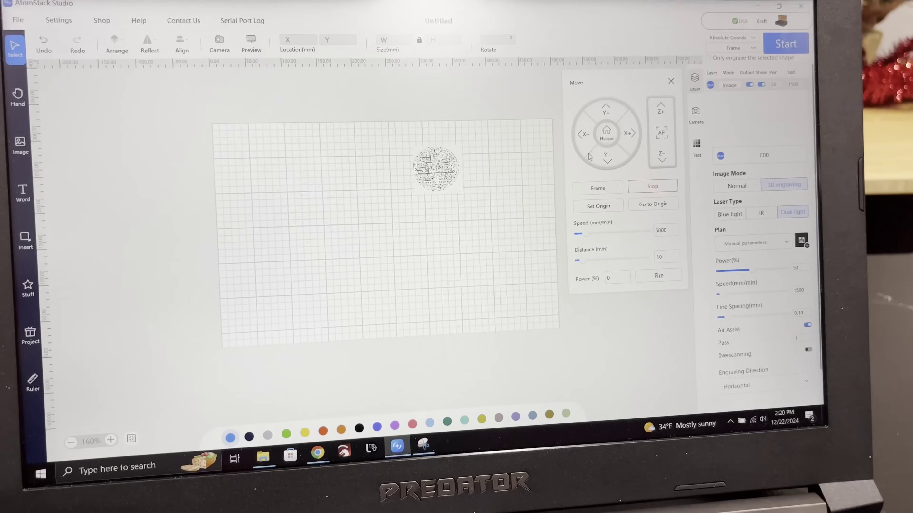